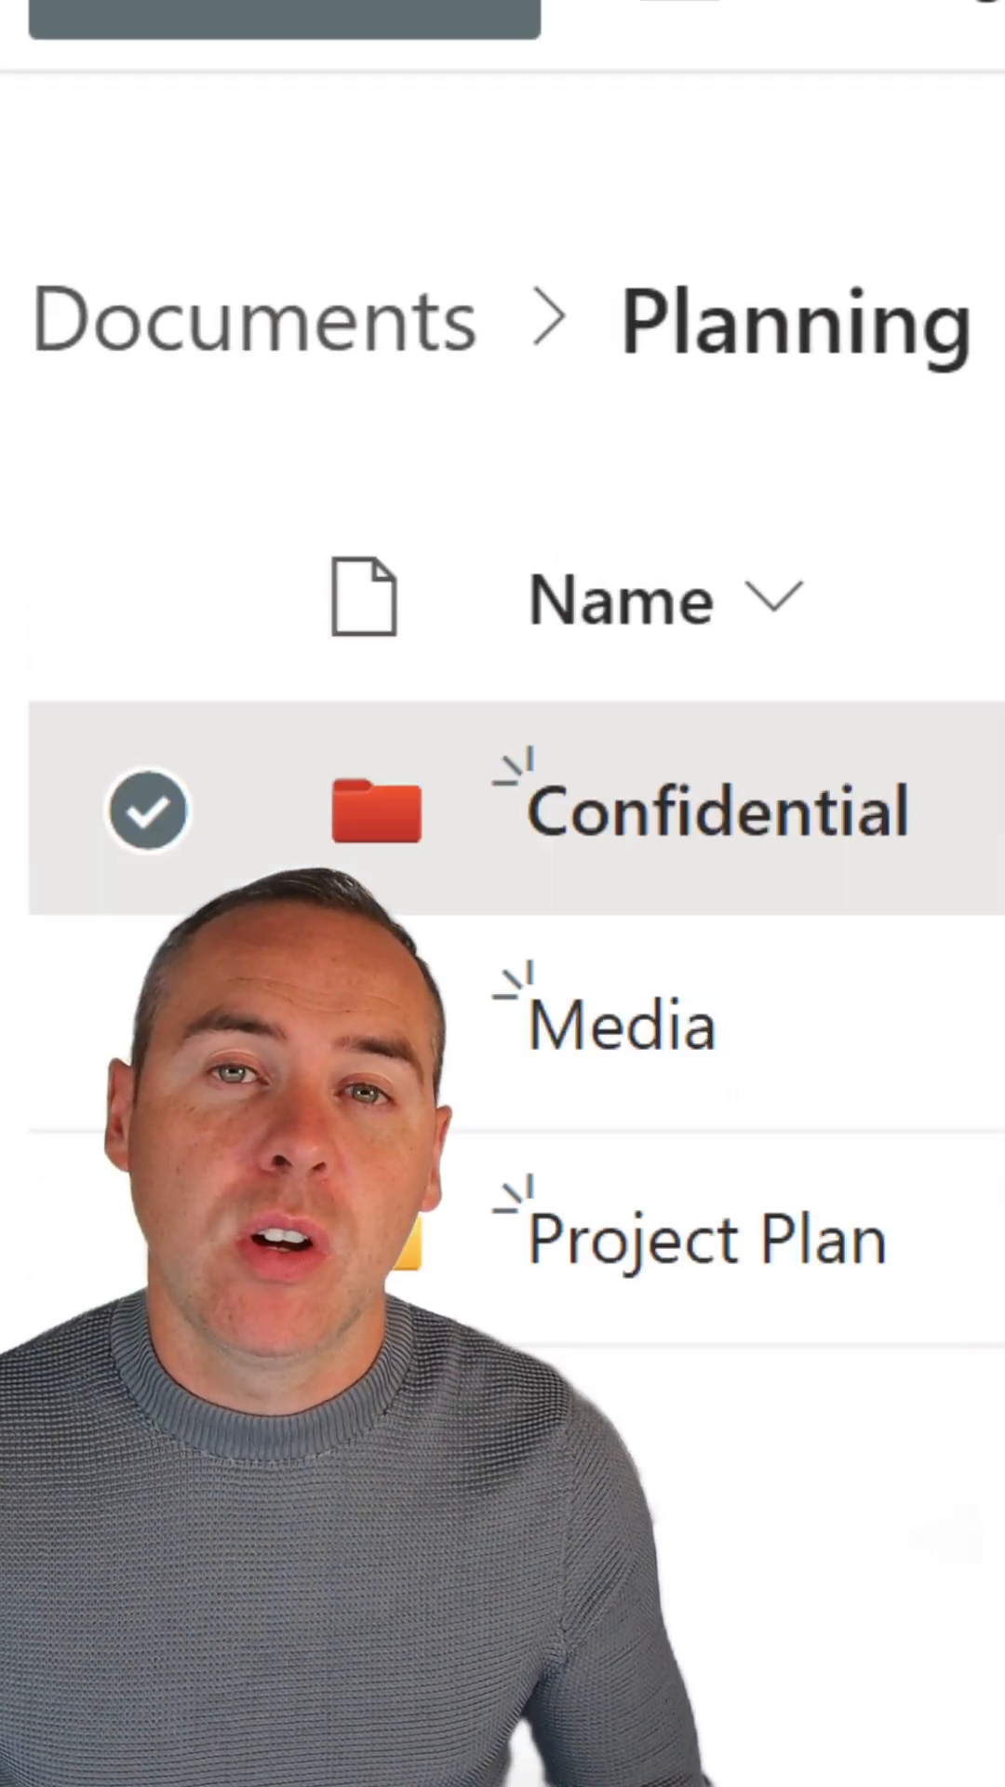
Reveal the New menu's creation options in the Planning library
left_click(301, 156)
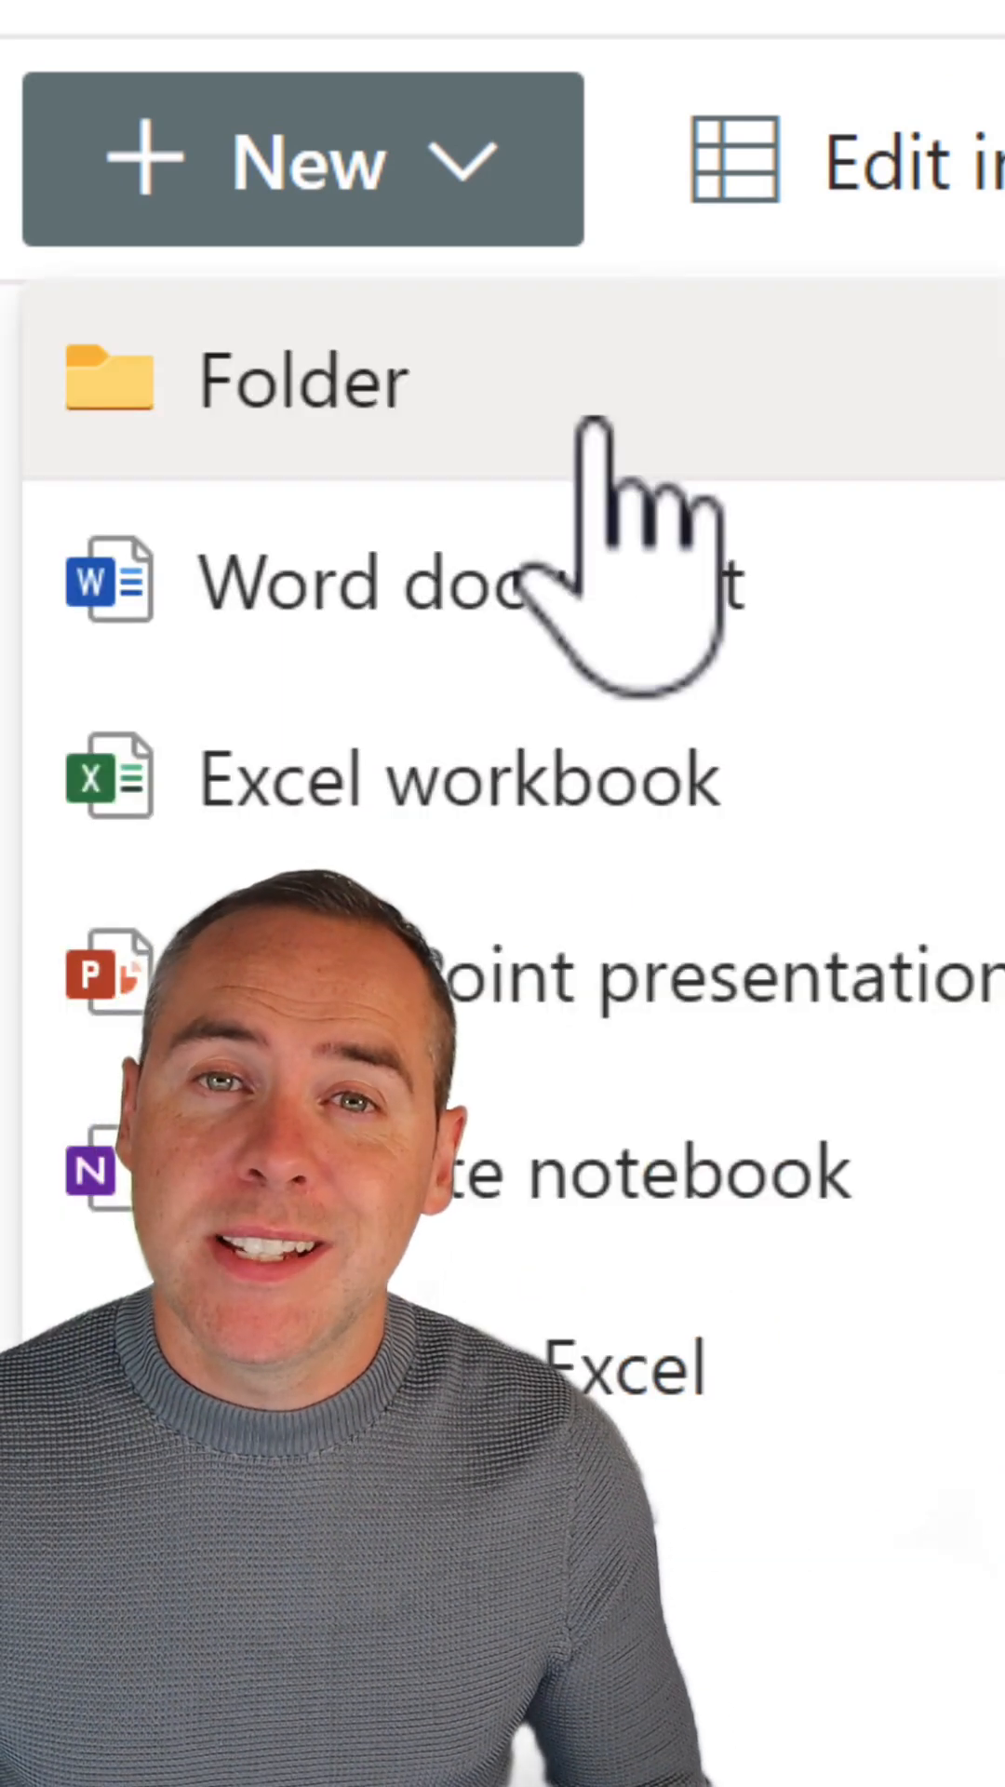
Begin a new folder and focus the Name field in the Create a folder form
left_click(301, 379)
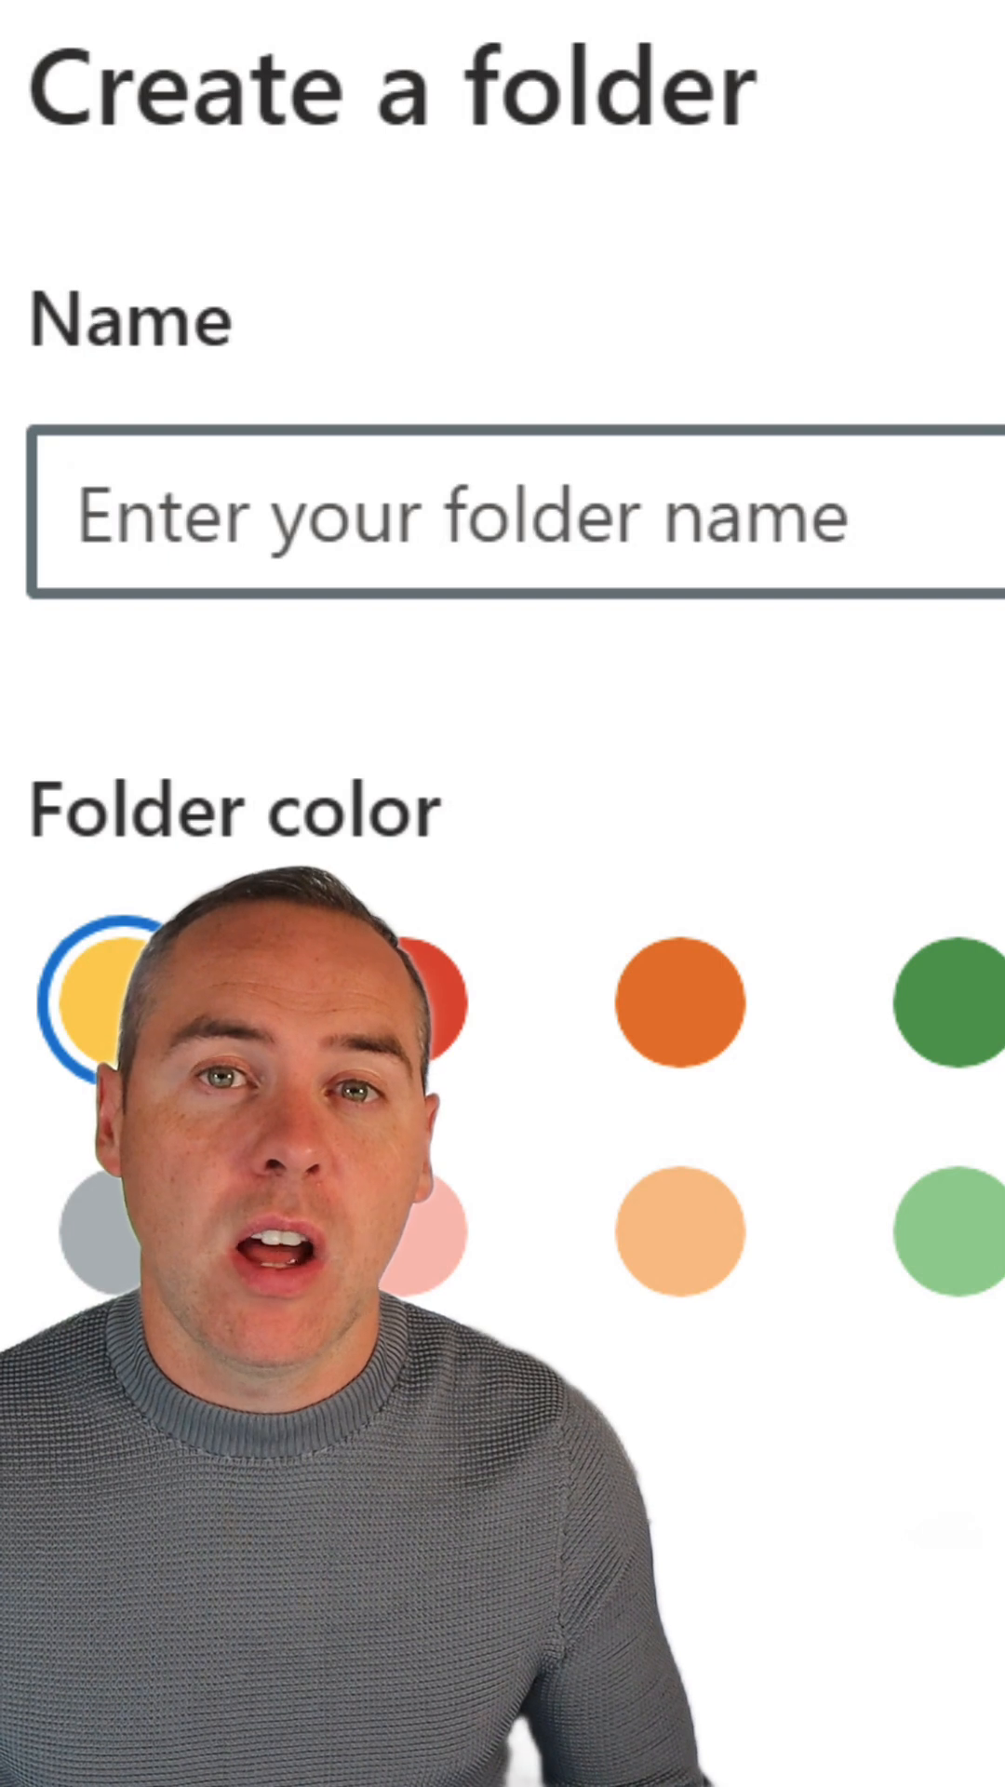
left_click(501, 514)
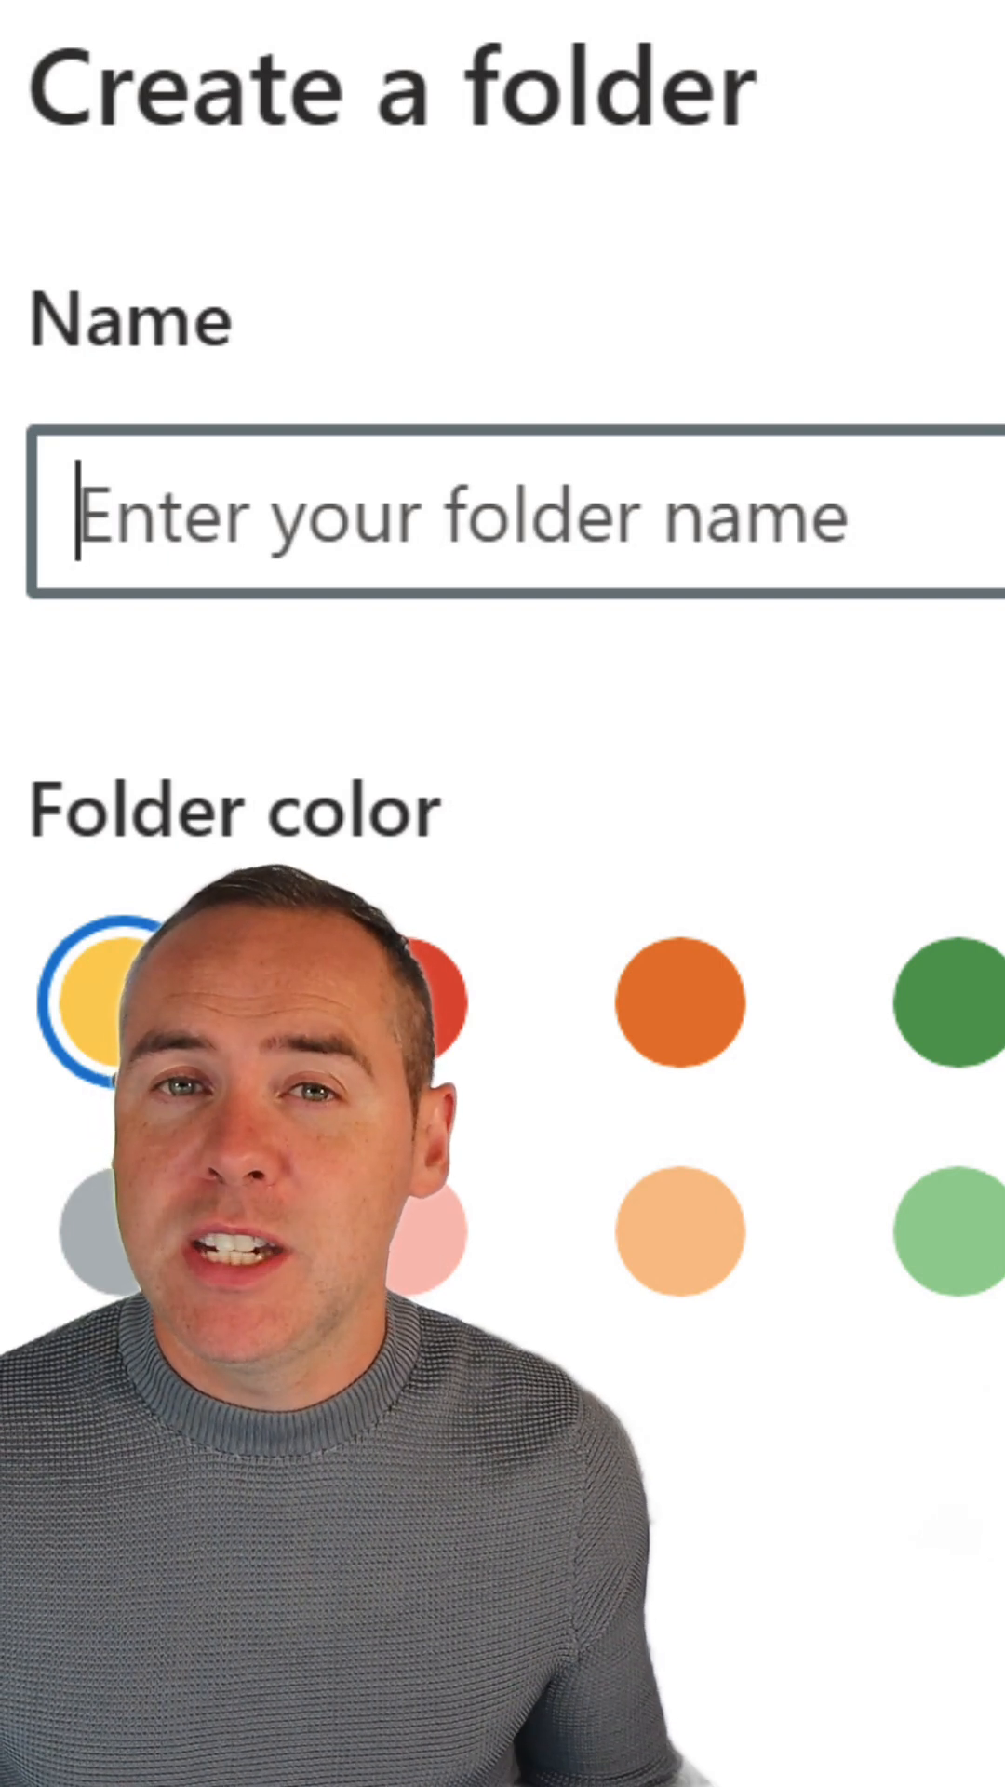